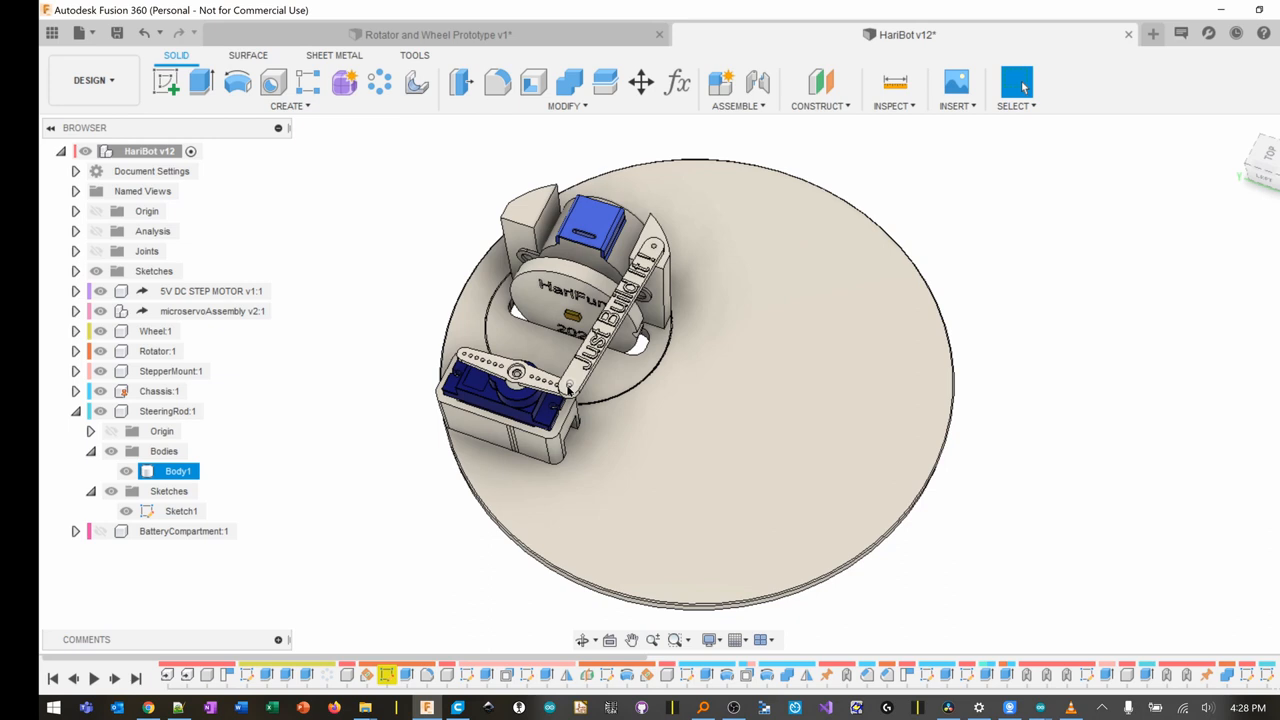
mouse_move(570, 388)
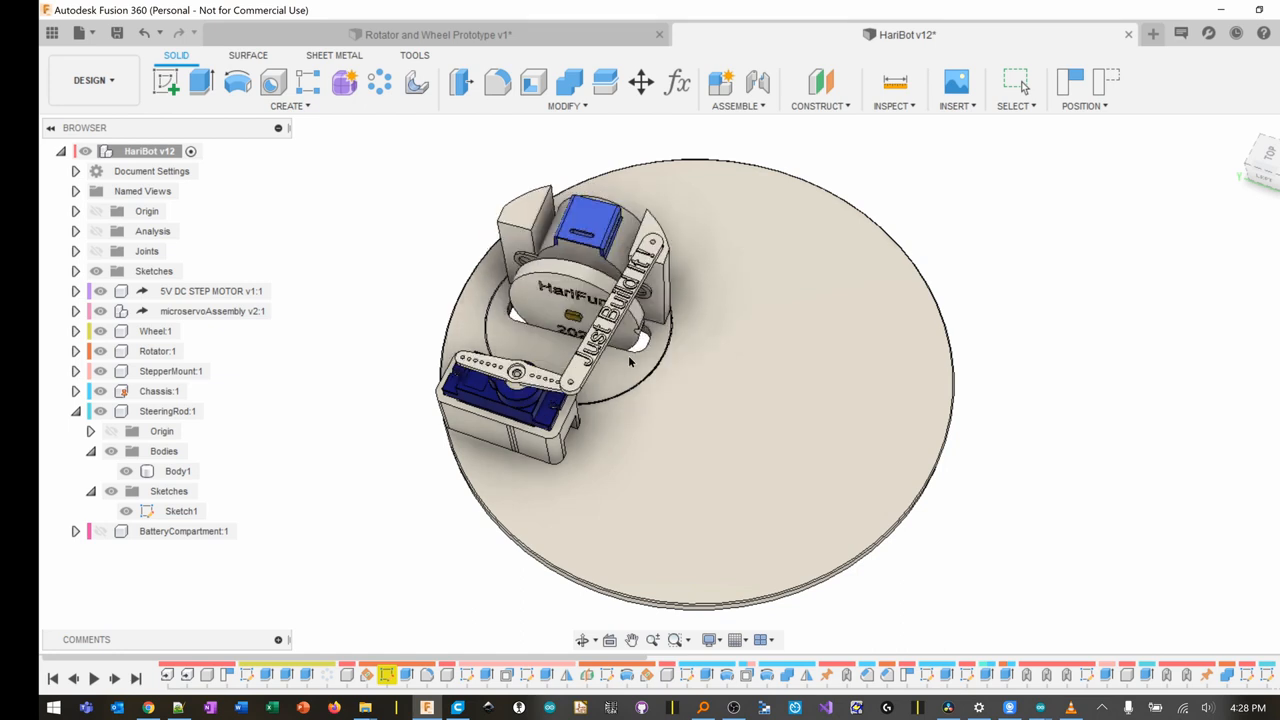
Step: Orbit the HariBot assembly, then switch to the Rotator and Wheel Prototype v1 design
drag(630, 360, 870, 290)
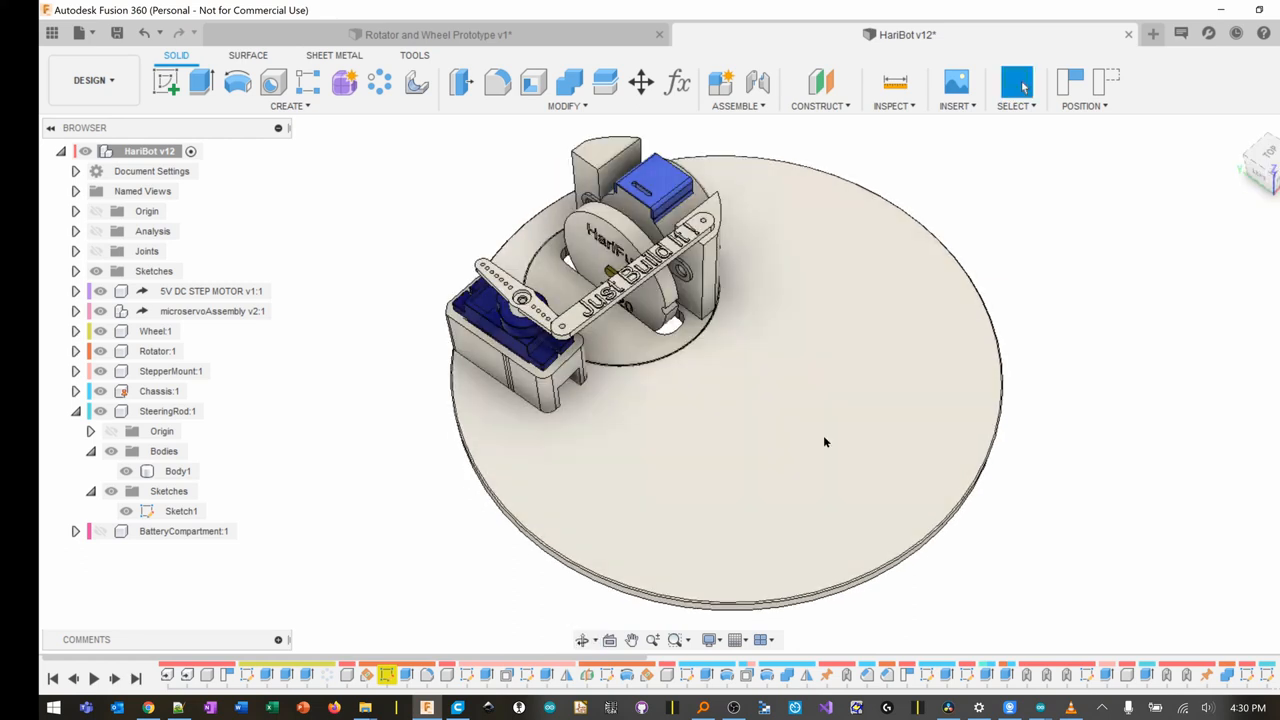
click(437, 34)
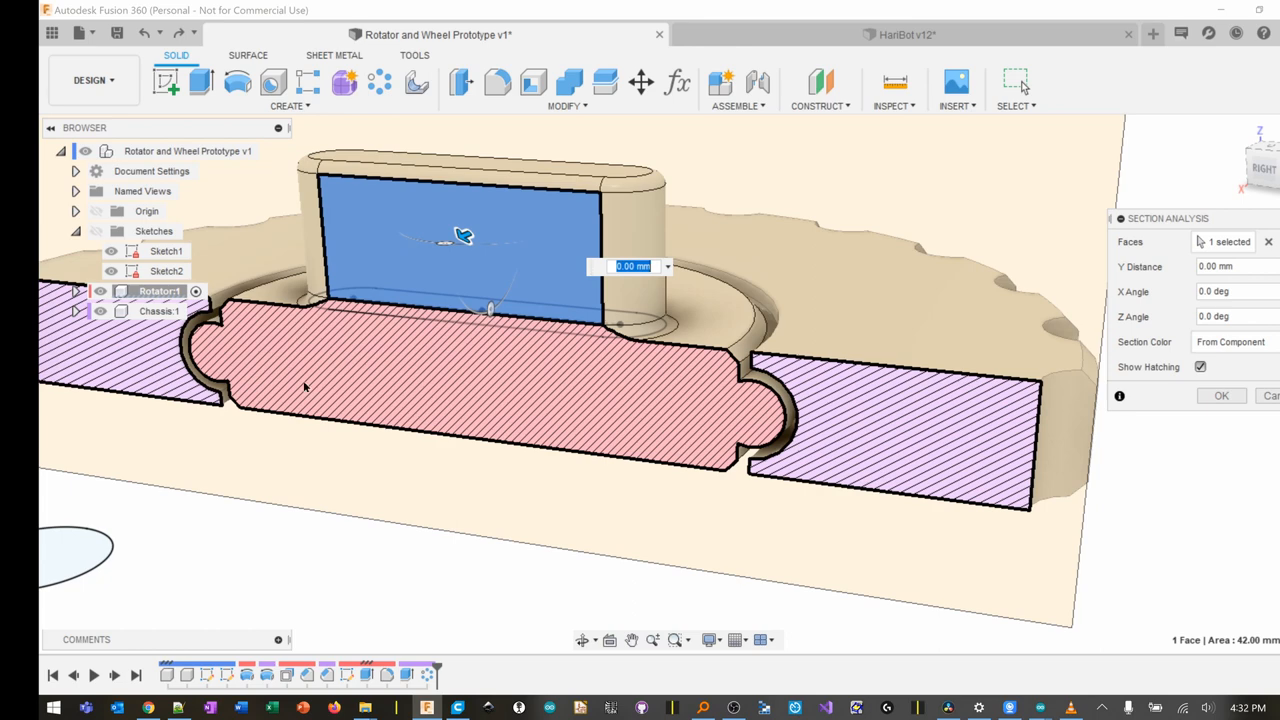
mouse_move(640, 415)
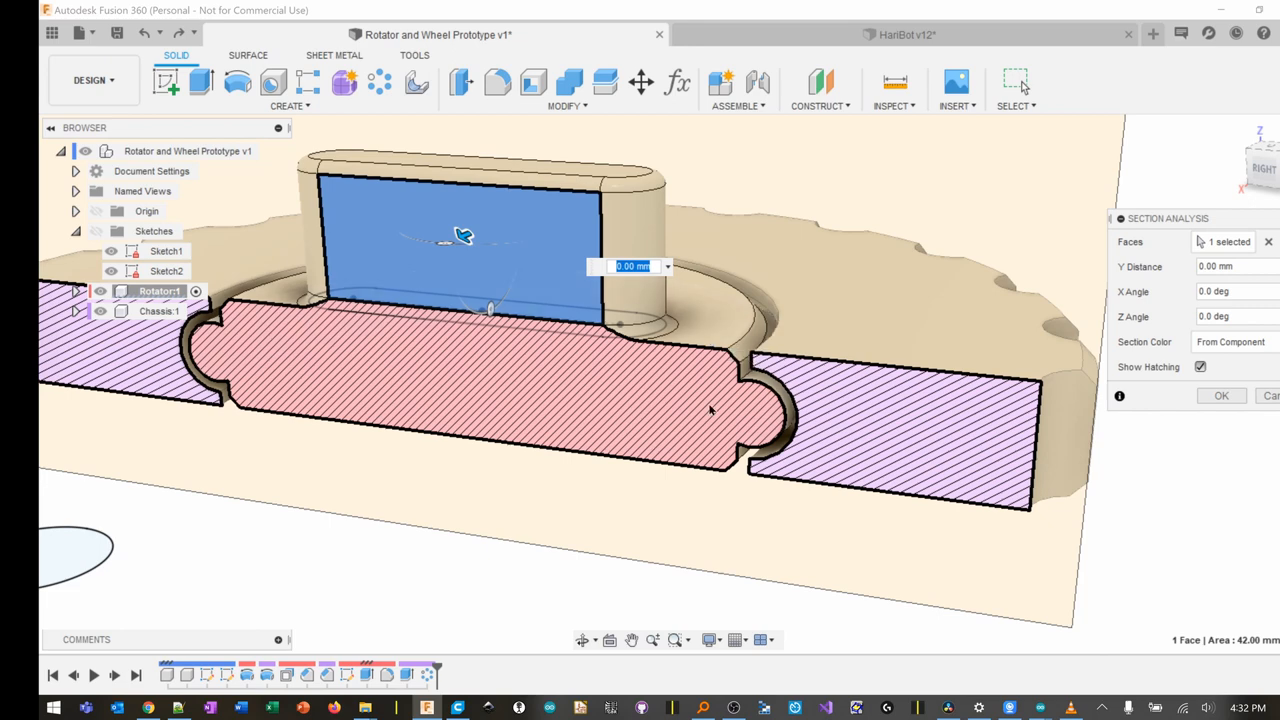
mouse_move(825, 315)
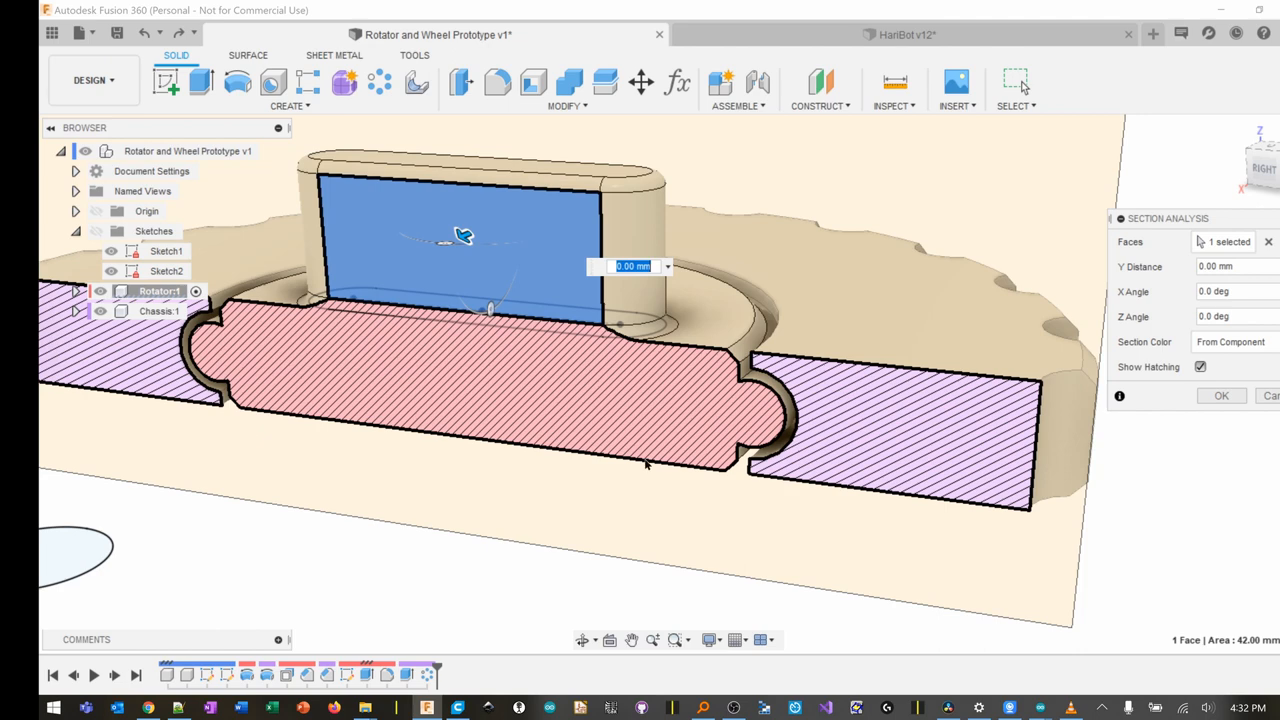
mouse_move(789, 490)
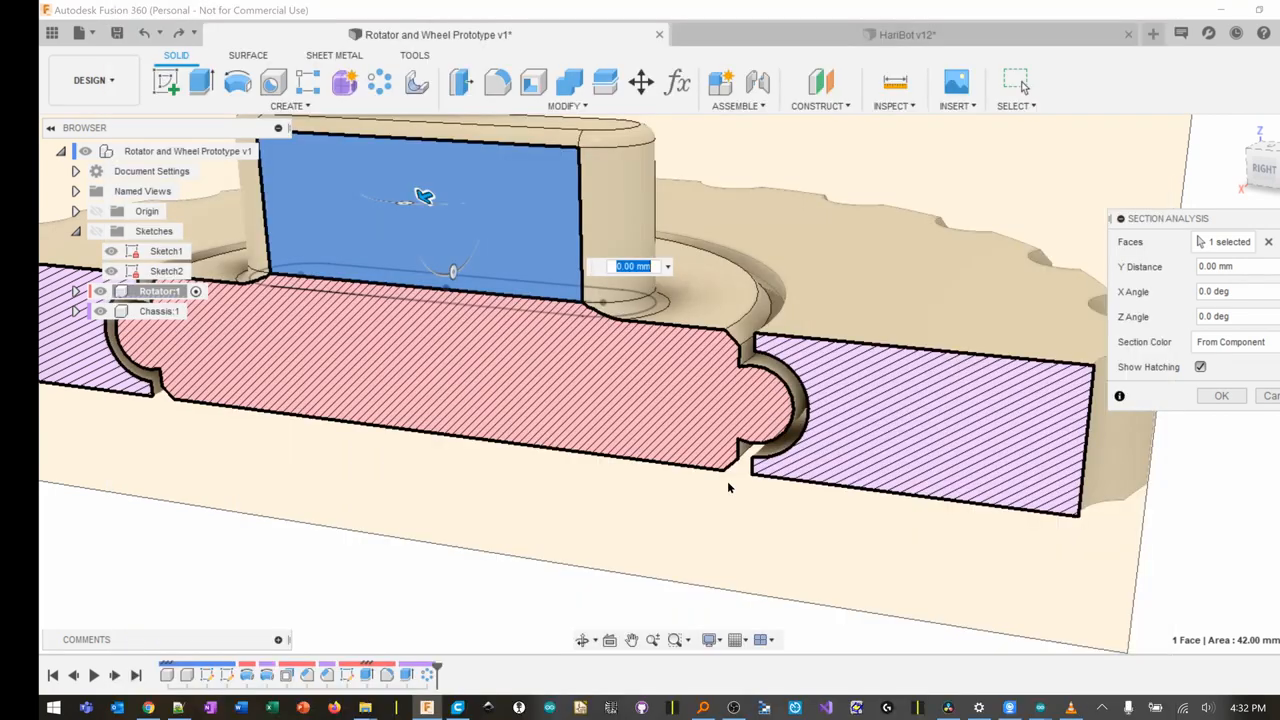
mouse_move(733, 287)
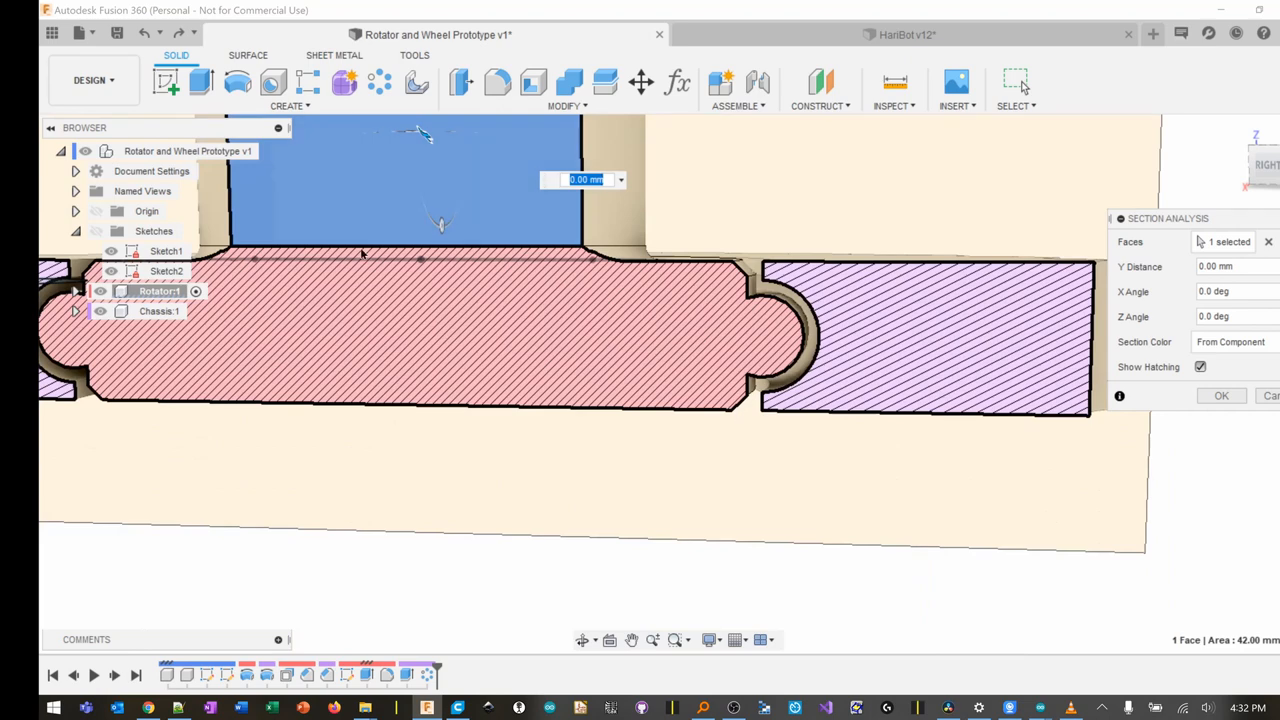
mouse_move(746, 424)
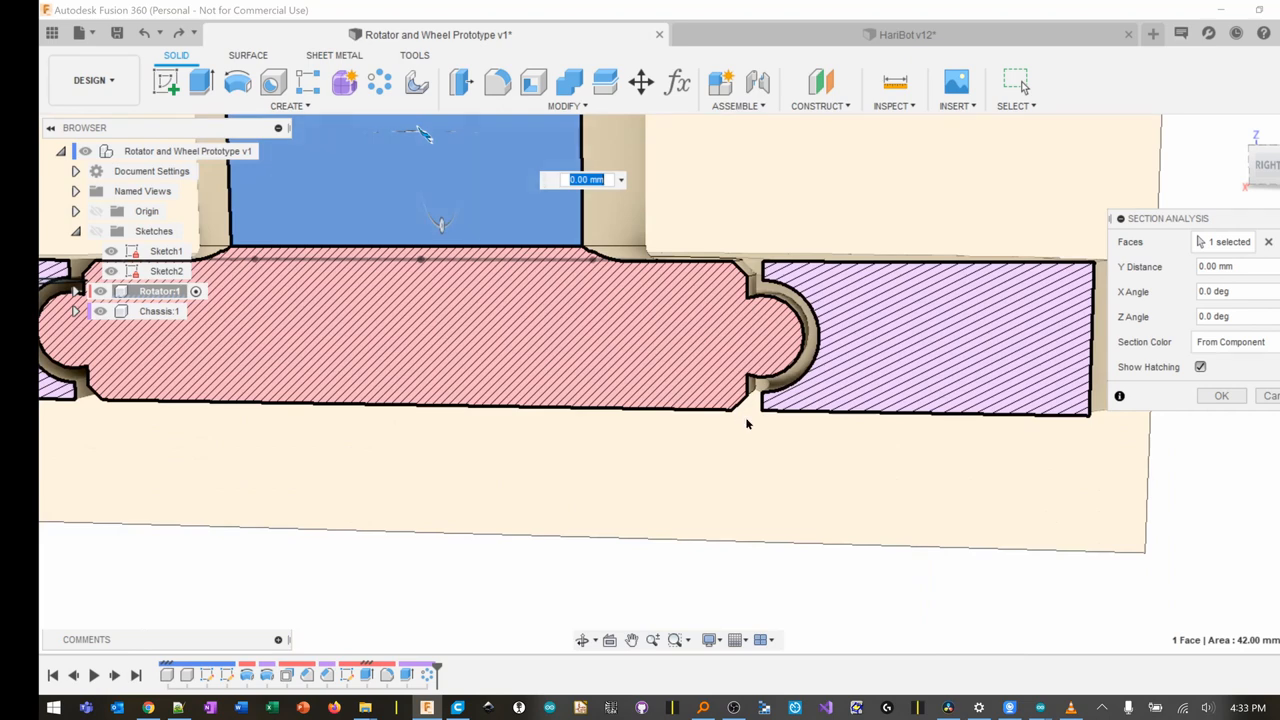